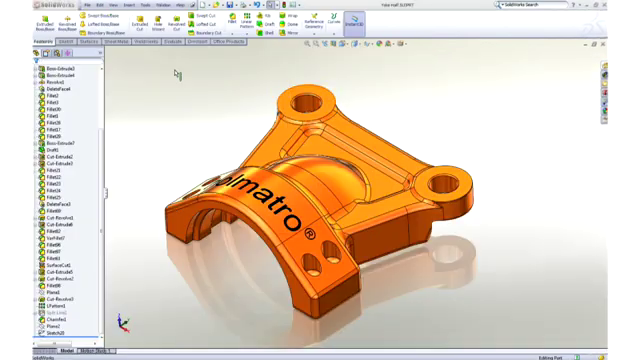
- Run the SimulationXpress study on the bracket and display its factor-of-safety plot
{"action": "left_click", "coordinate": [148, 4]}
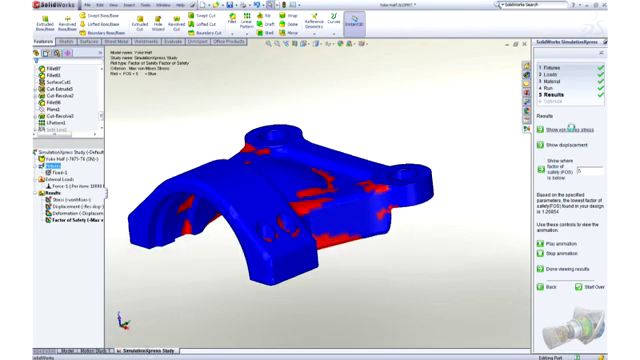
- Show the bracket's von Mises stress plot, then its displacement plot
{"action": "left_click", "coordinate": [560, 130]}
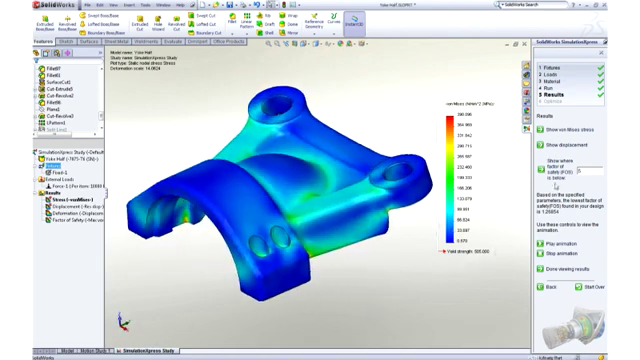
{"action": "left_click", "coordinate": [552, 148]}
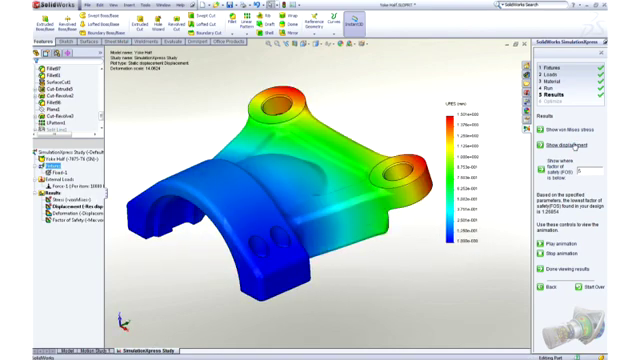